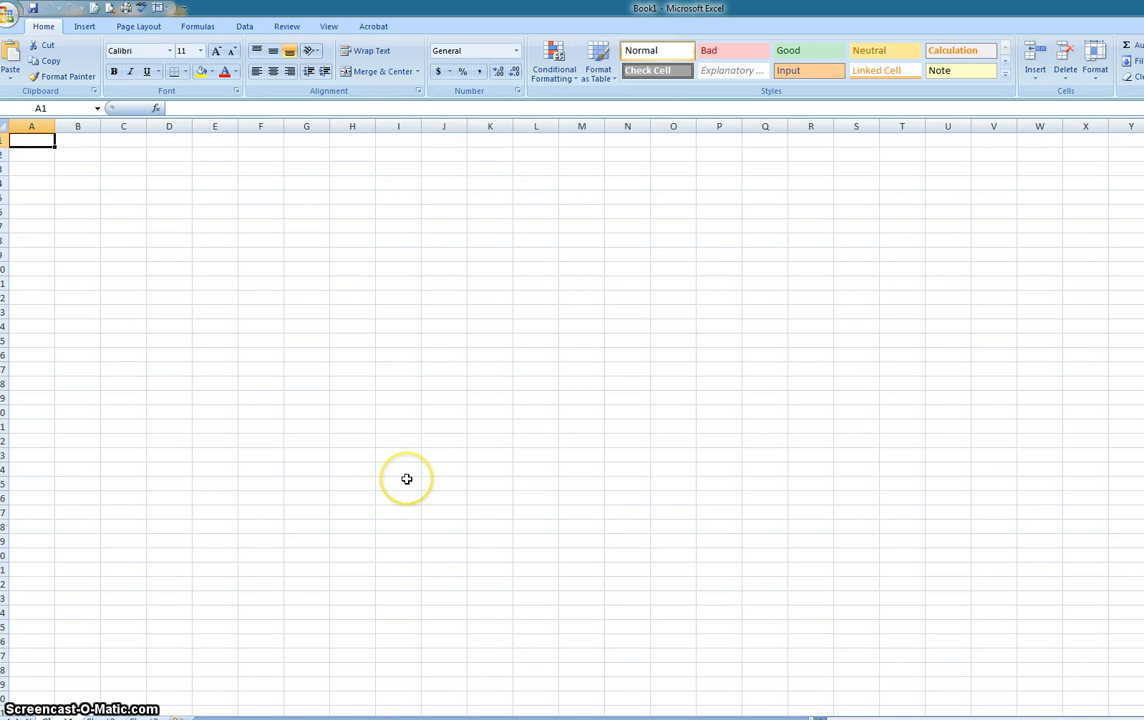
pyautogui.moveTo(840, 604)
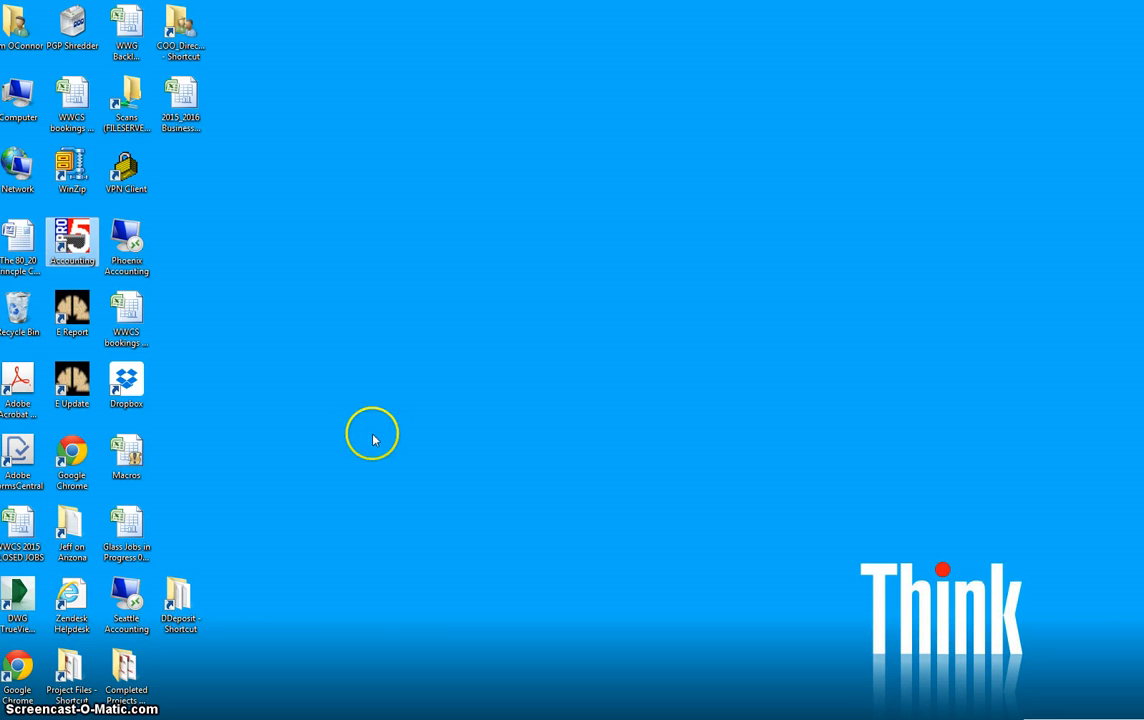
# Step: Launch the Accounting program from its desktop shortcut to verify it, then close it
pyautogui.click(72, 238)
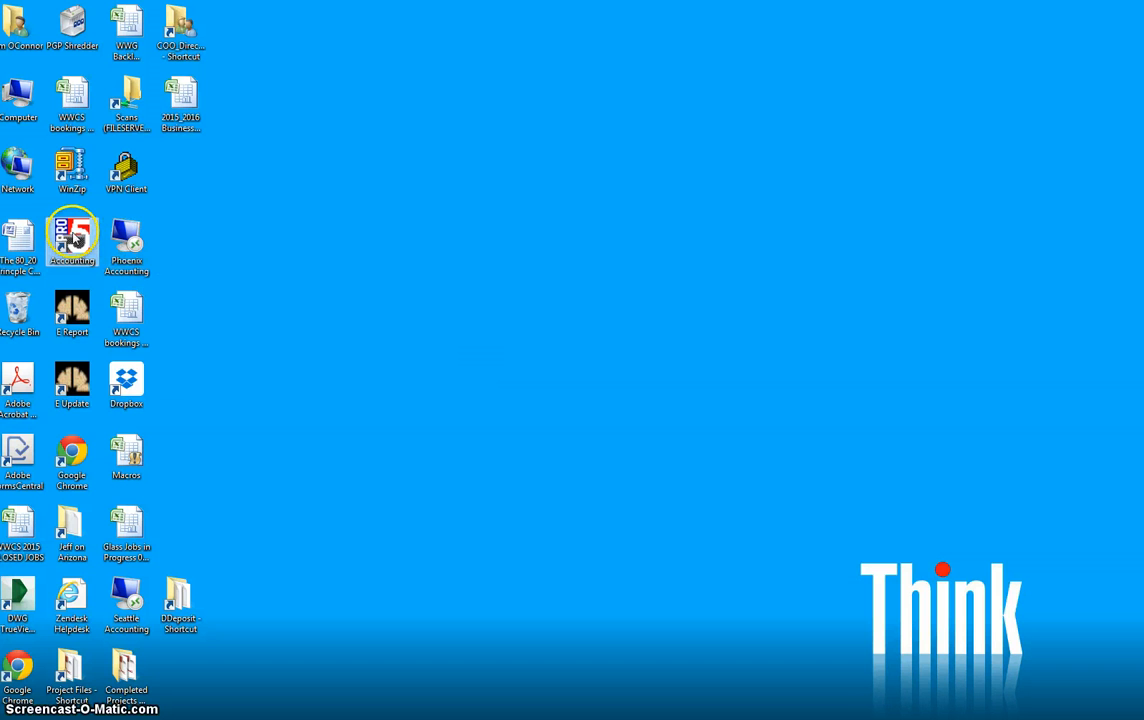
pyautogui.doubleClick(72, 238)
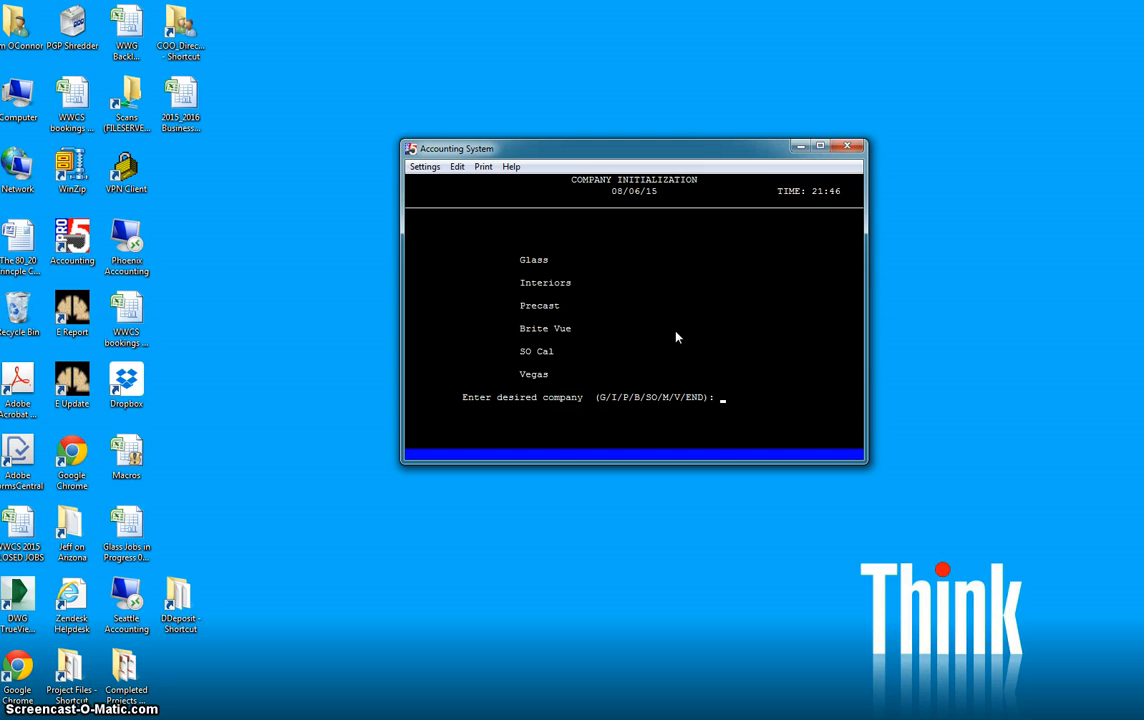
pyautogui.click(848, 146)
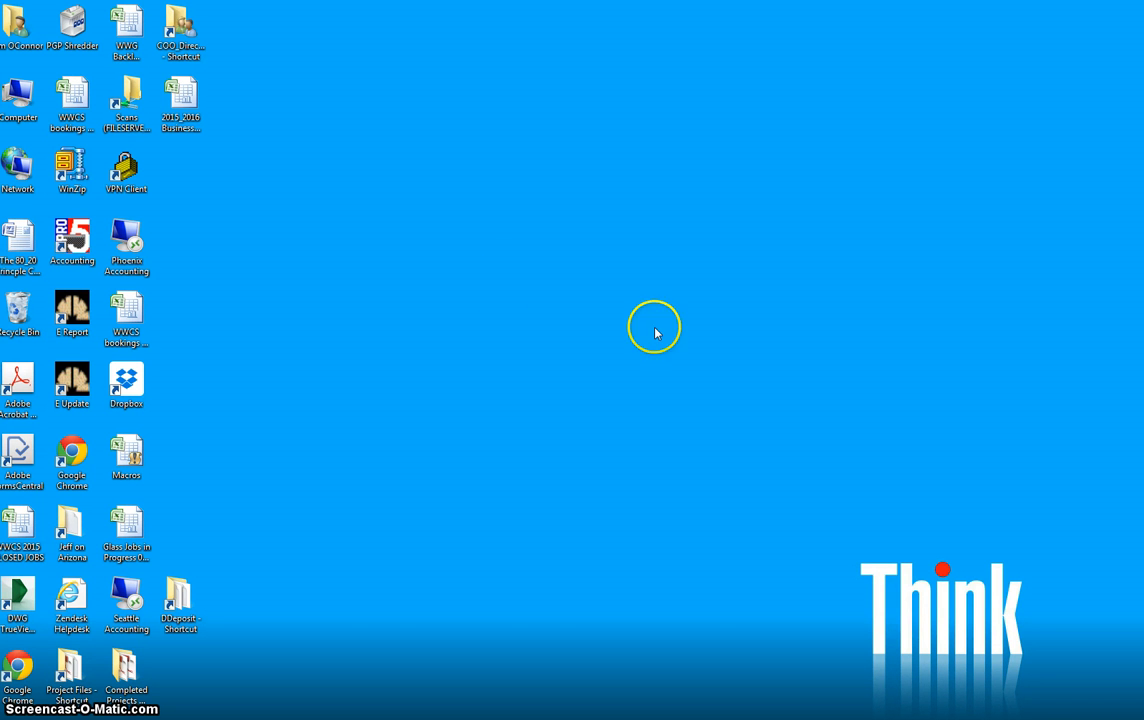
pyautogui.click(72, 240)
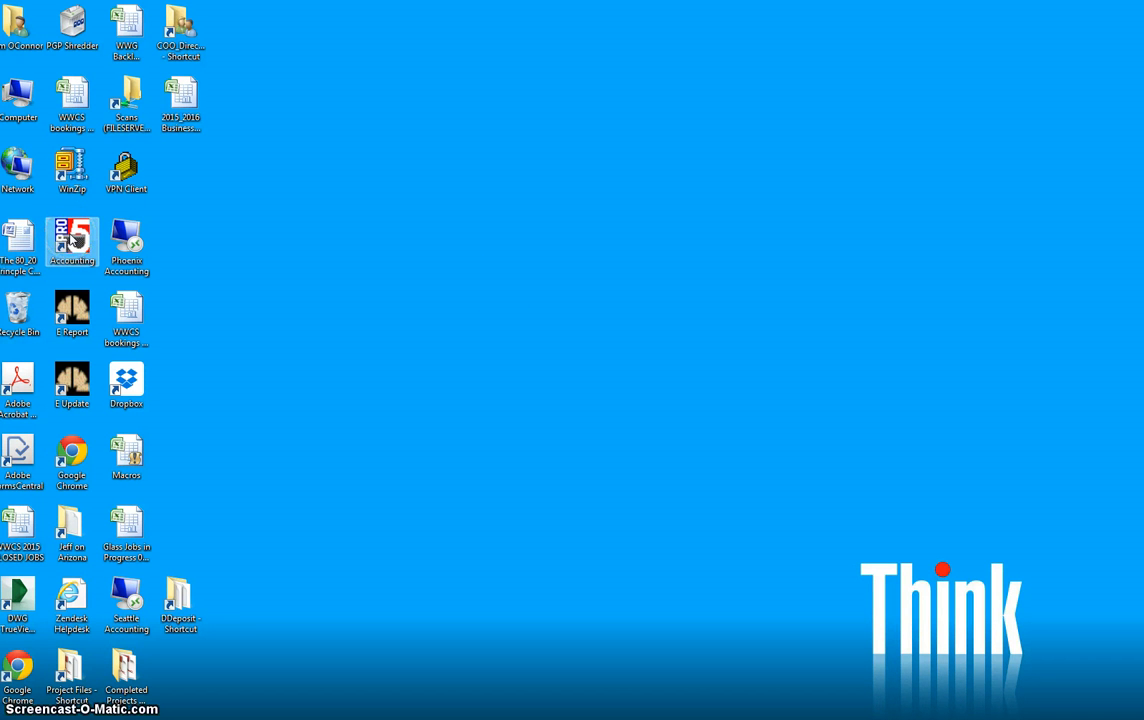
# Step: Assign the Accounting shortcut the key Ctrl + Alt + P in its Properties and save
pyautogui.rightClick(72, 244)
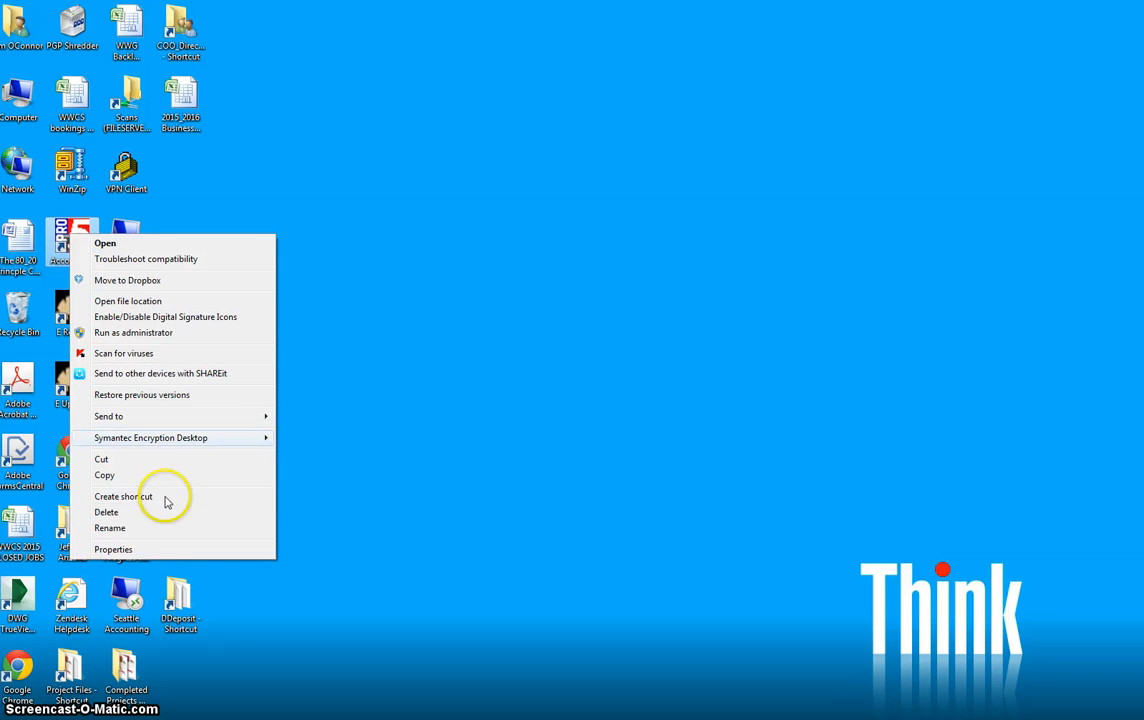
pyautogui.click(112, 548)
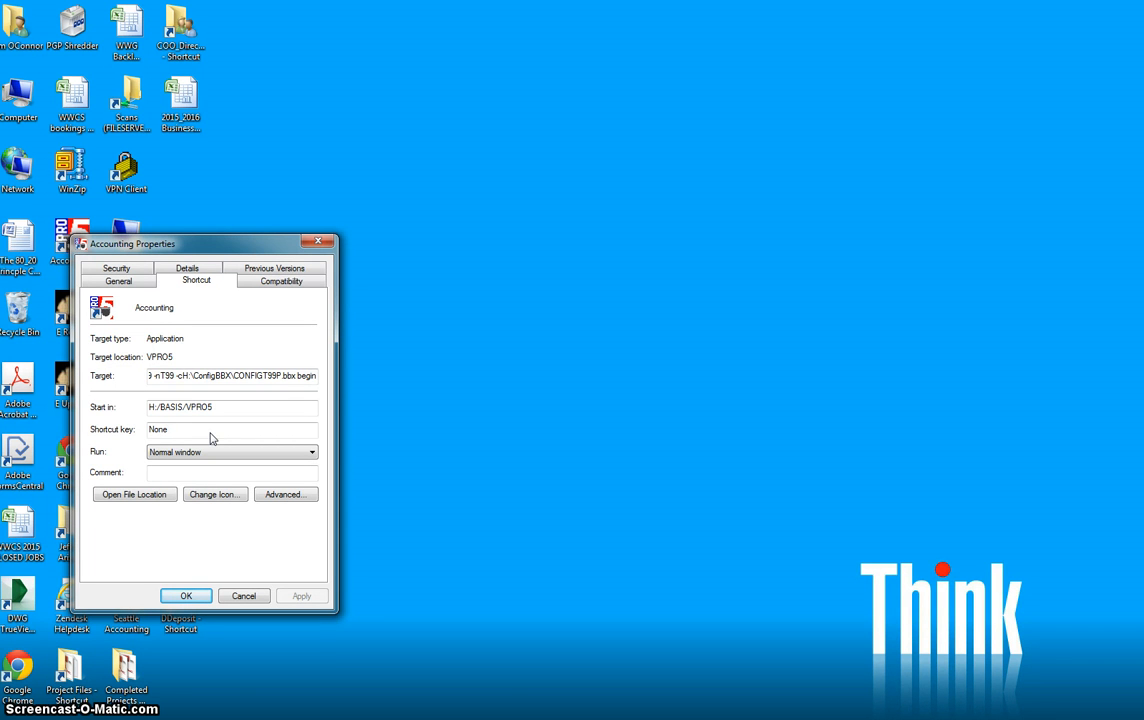
pyautogui.click(232, 428)
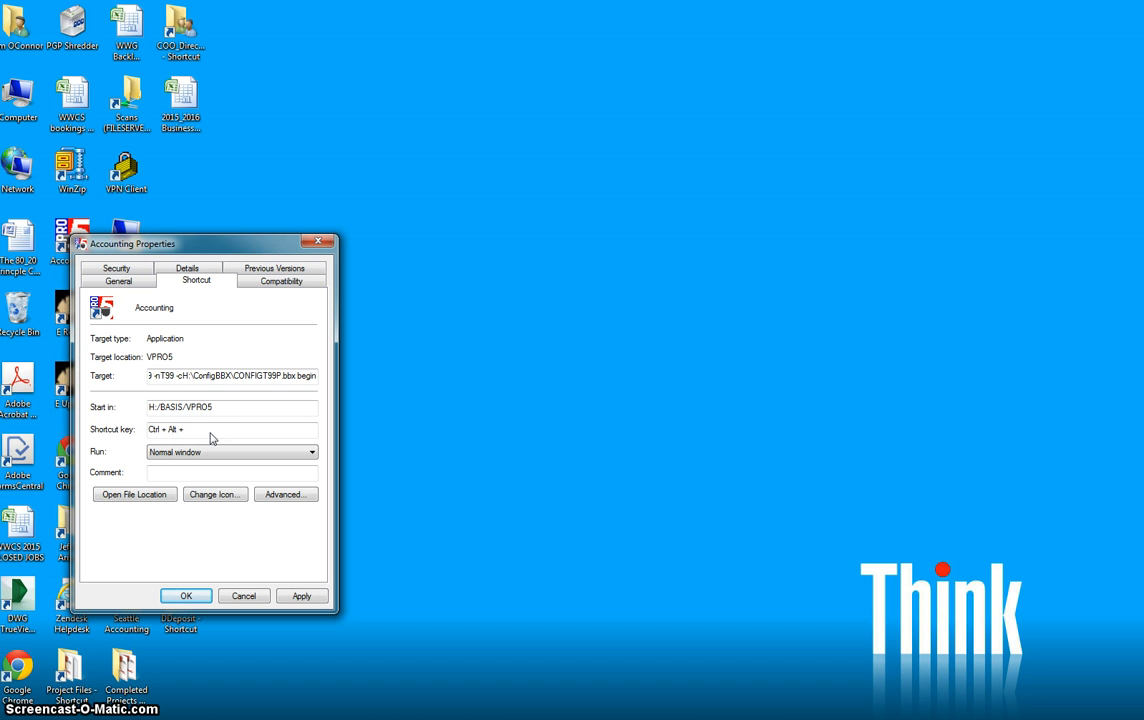
pyautogui.write('P')
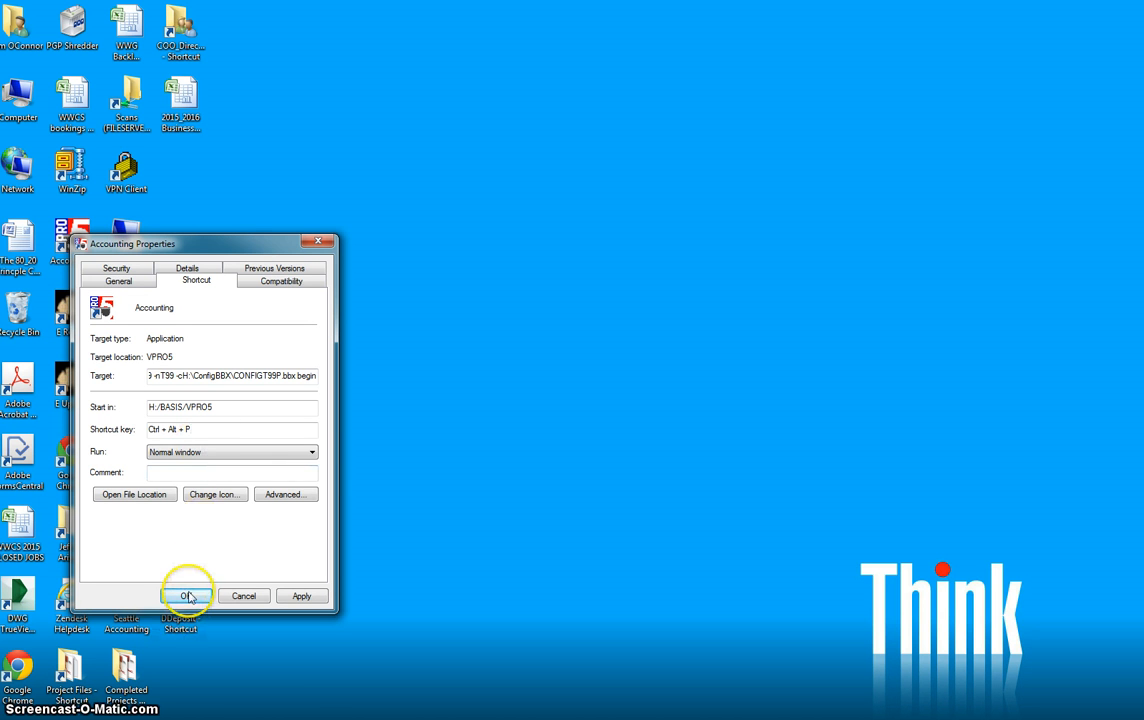
pyautogui.click(188, 596)
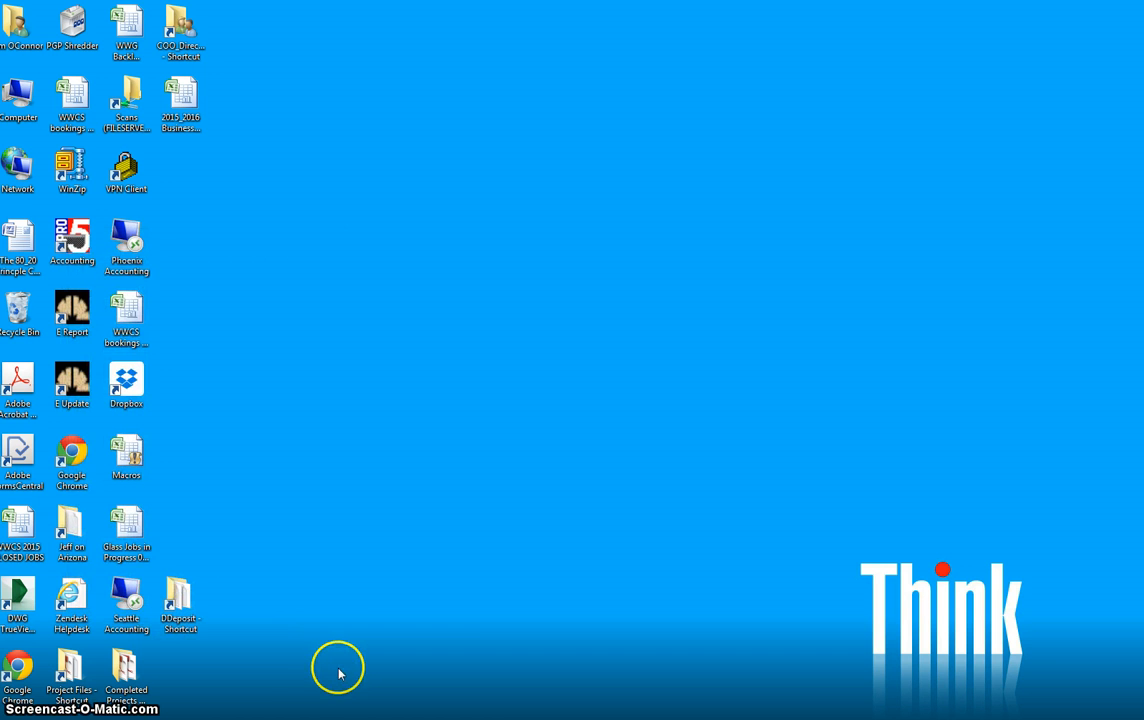